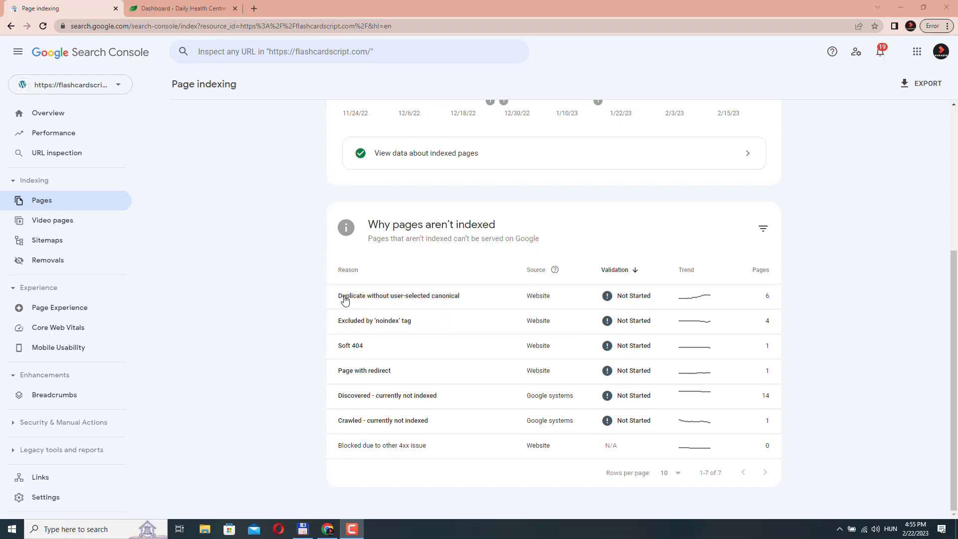
Highlight the 'Duplicate without user-selected canonical' reason, then start a blank new WordPress post
left_click(347, 269)
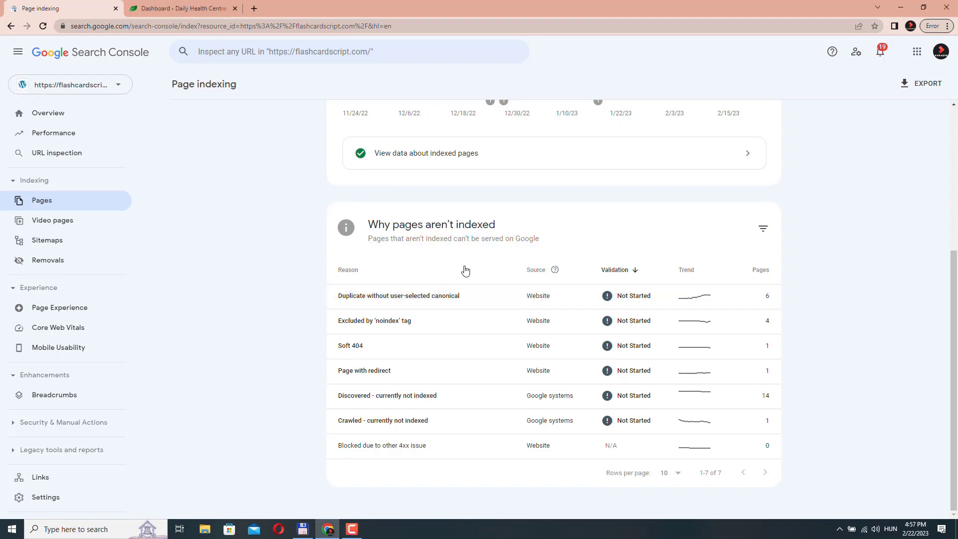
mouse_move(457, 298)
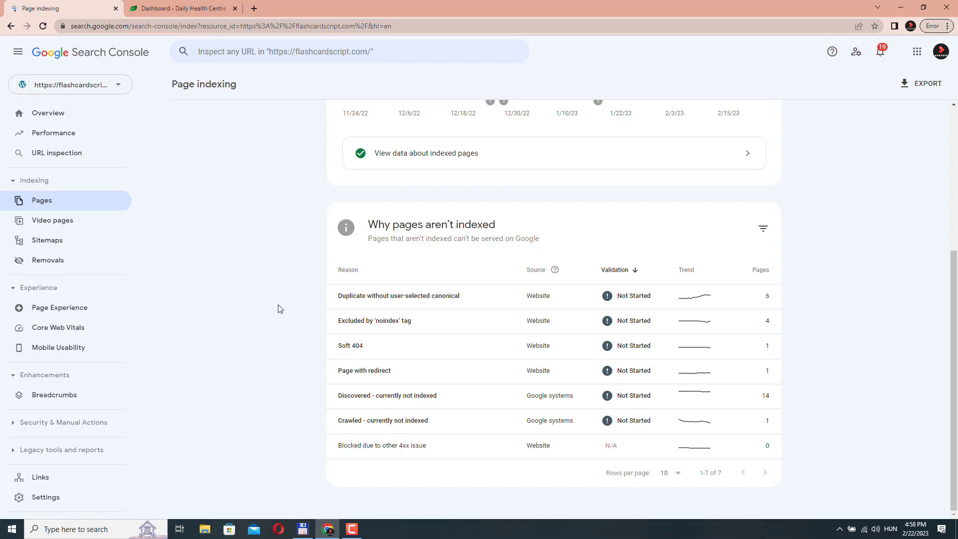
double_click(398, 296)
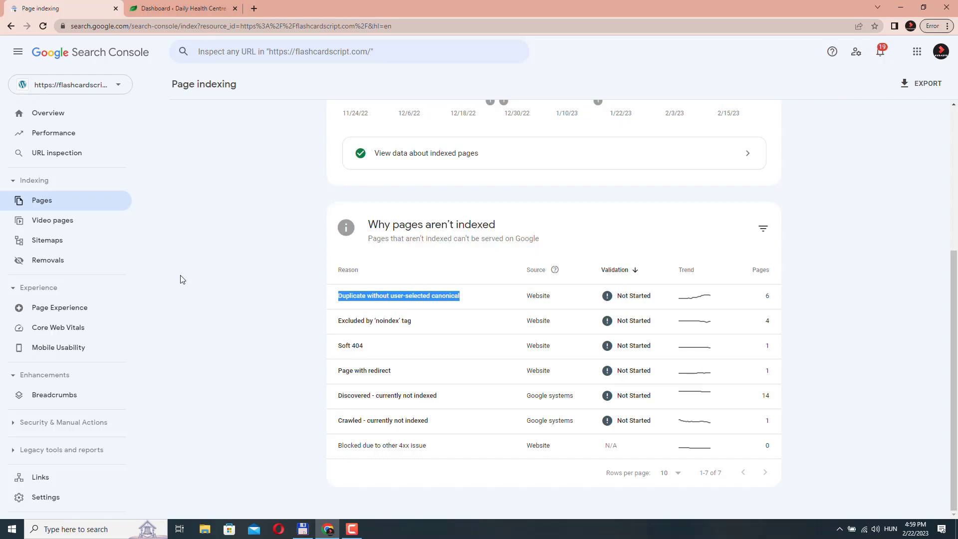
mouse_move(350, 305)
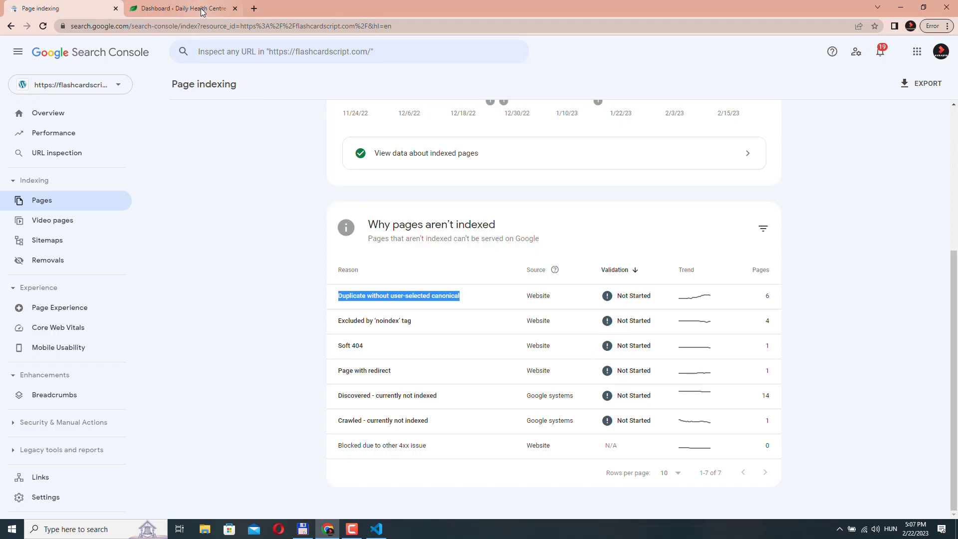
left_click(183, 8)
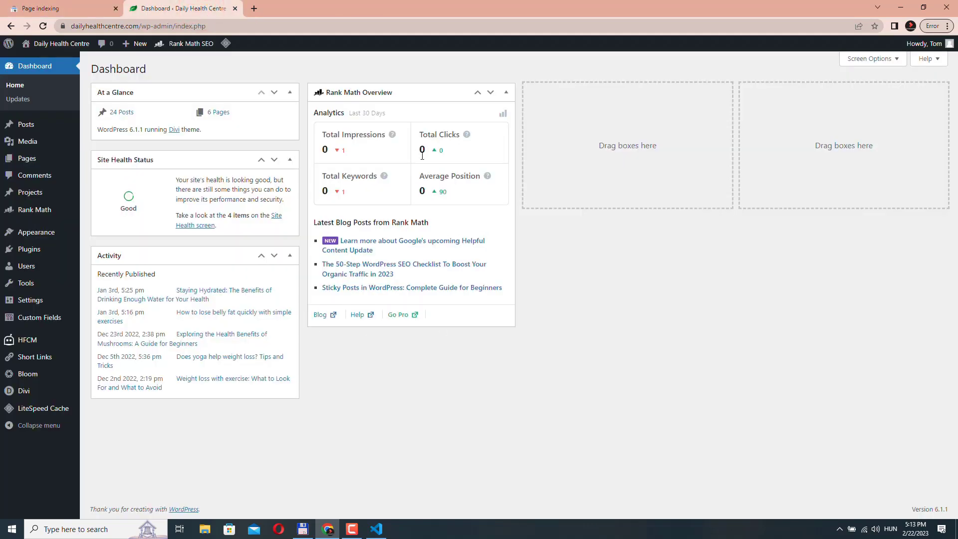
mouse_move(476, 393)
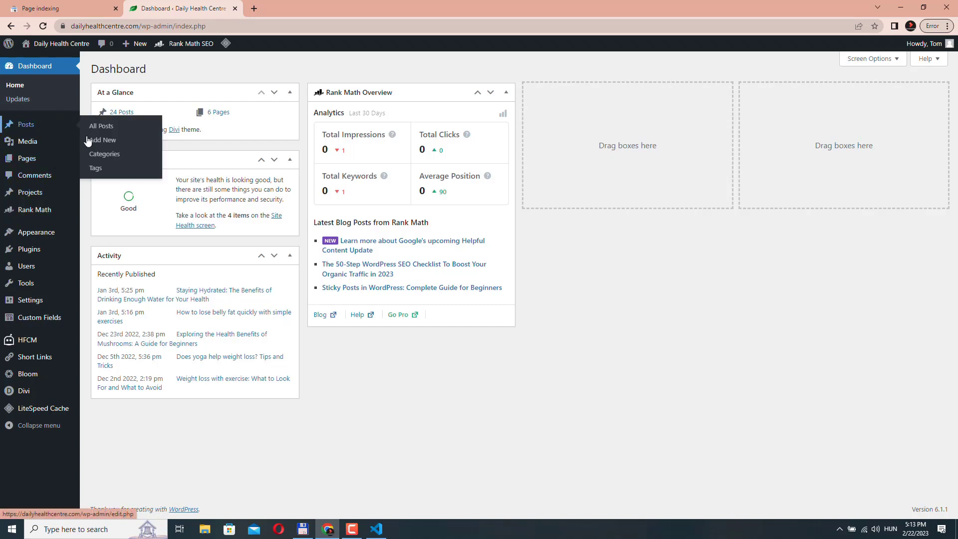
left_click(104, 139)
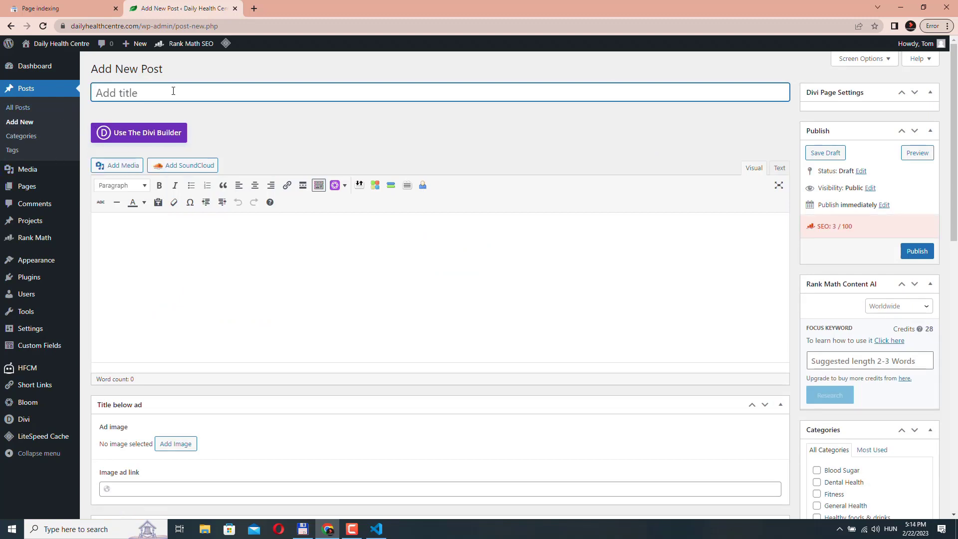
Publish a post titled 'Test post' with filler body text 'df'
type("Test post")
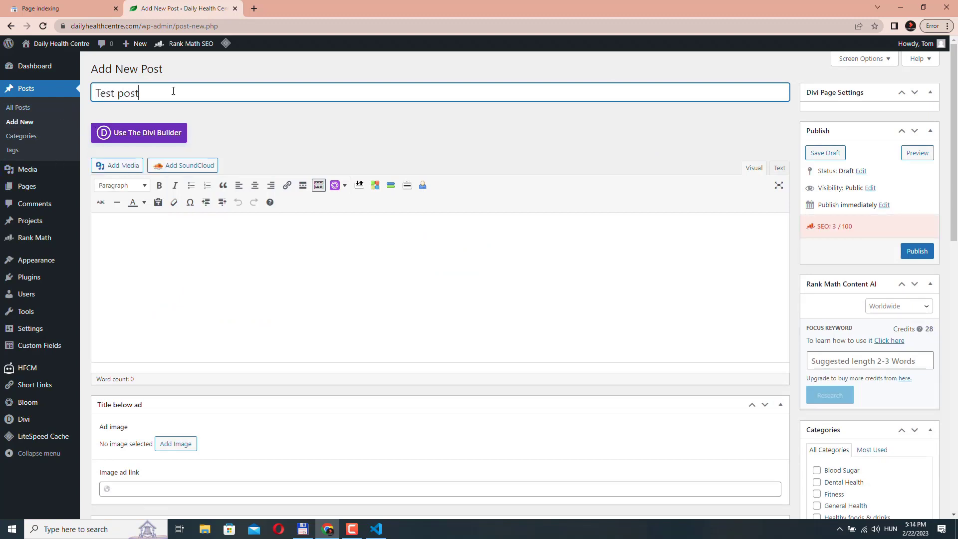
type("dfdfdfgdf")
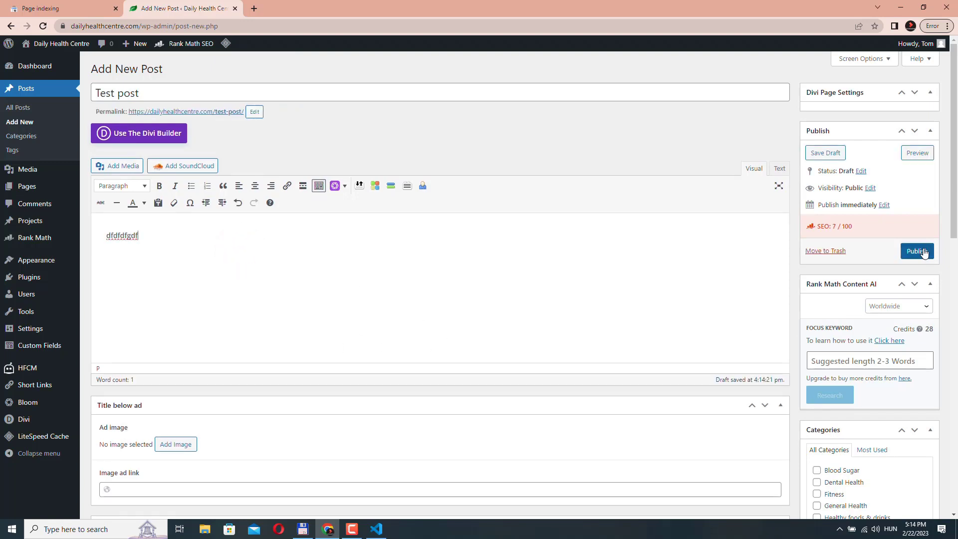
left_click(917, 251)
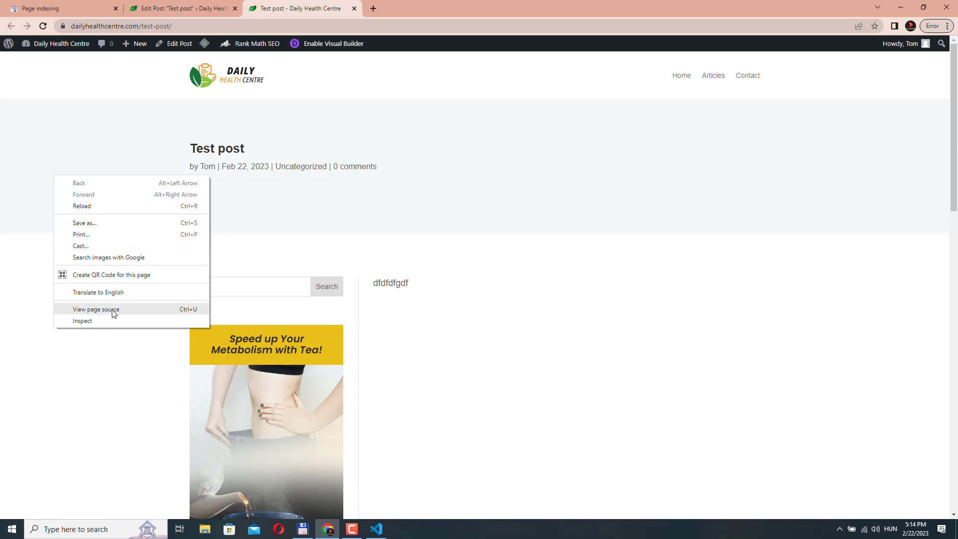
View the live Test post's page source to find its rel="canonical" link
left_click(96, 310)
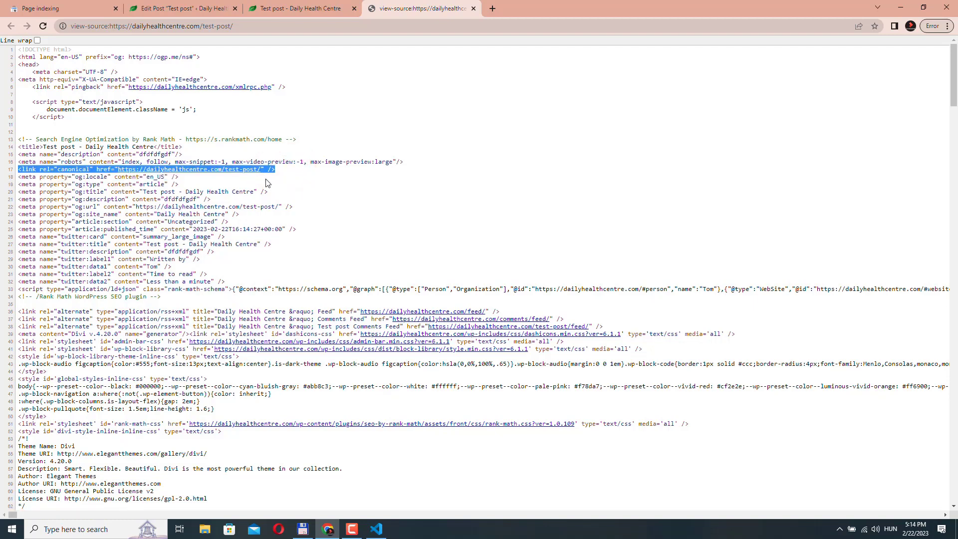
mouse_move(300, 23)
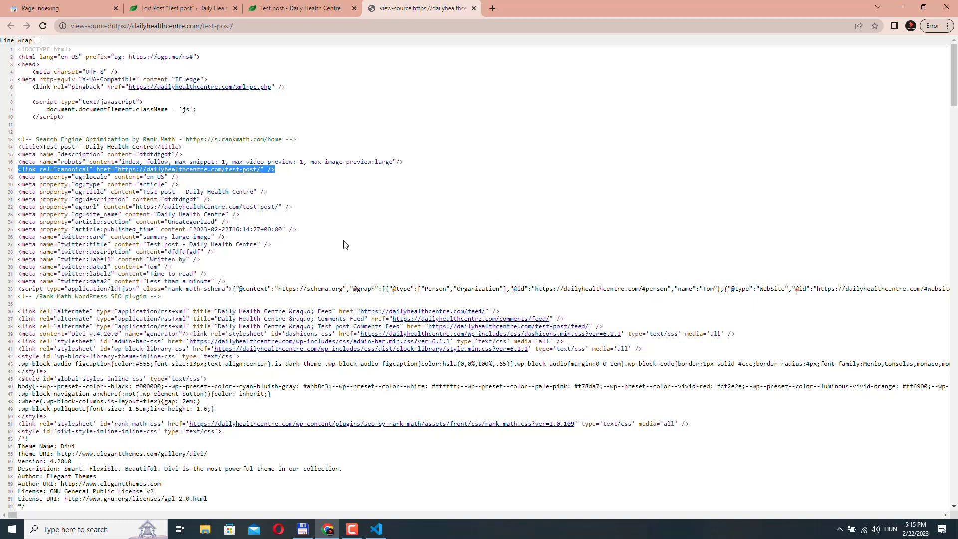
In Rank Math Advanced, start typing 'this-is-the' as the Test post's canonical URL
left_click(299, 8)
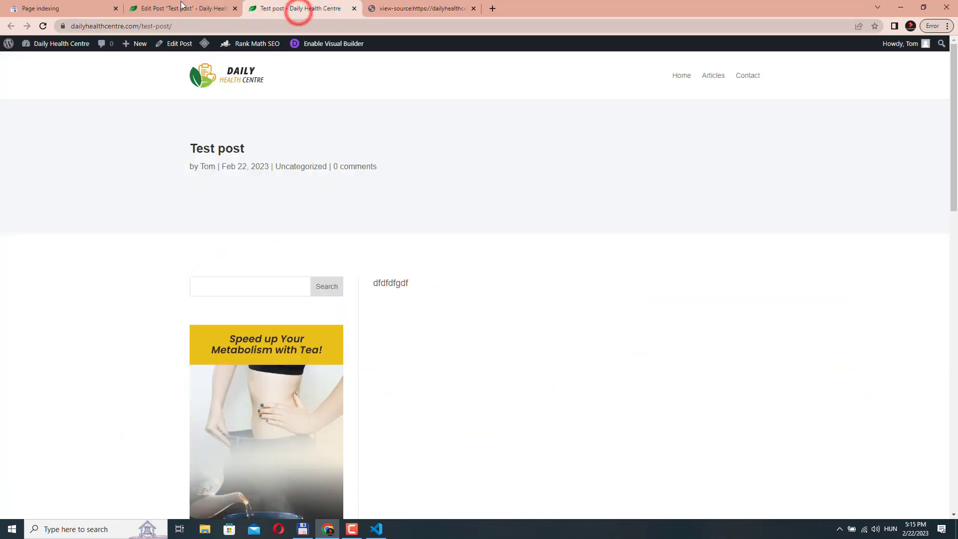
left_click(182, 8)
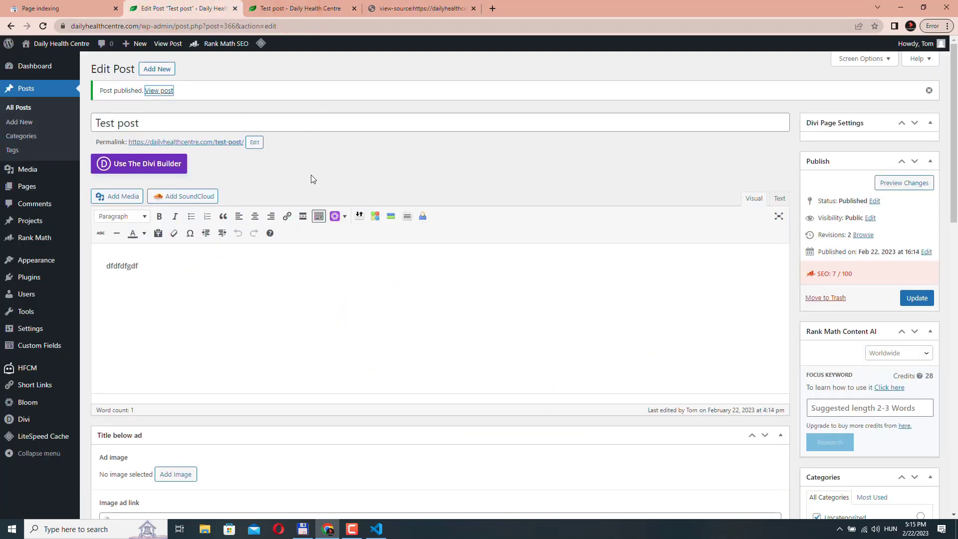
scroll("down", 3)
type("https://dailyhealthcentre.com/")
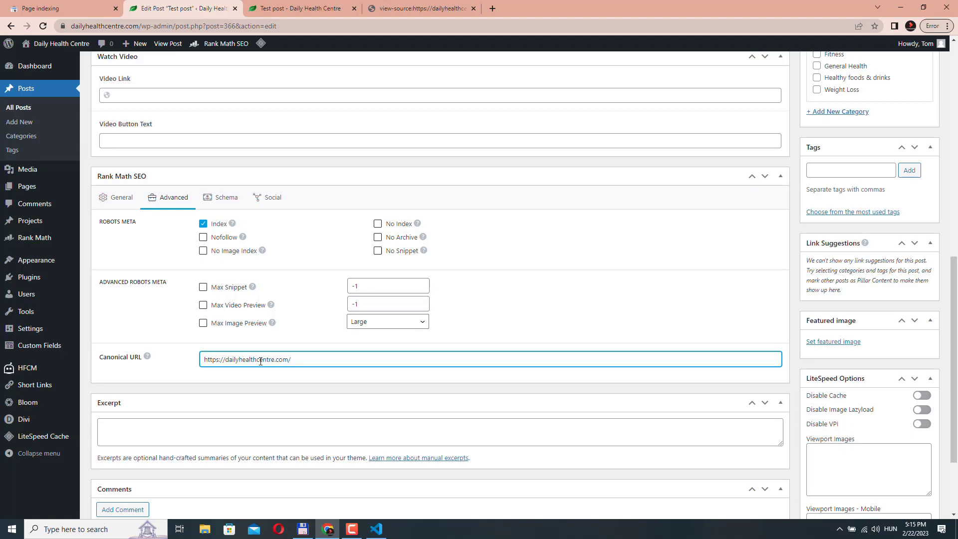
type("this")
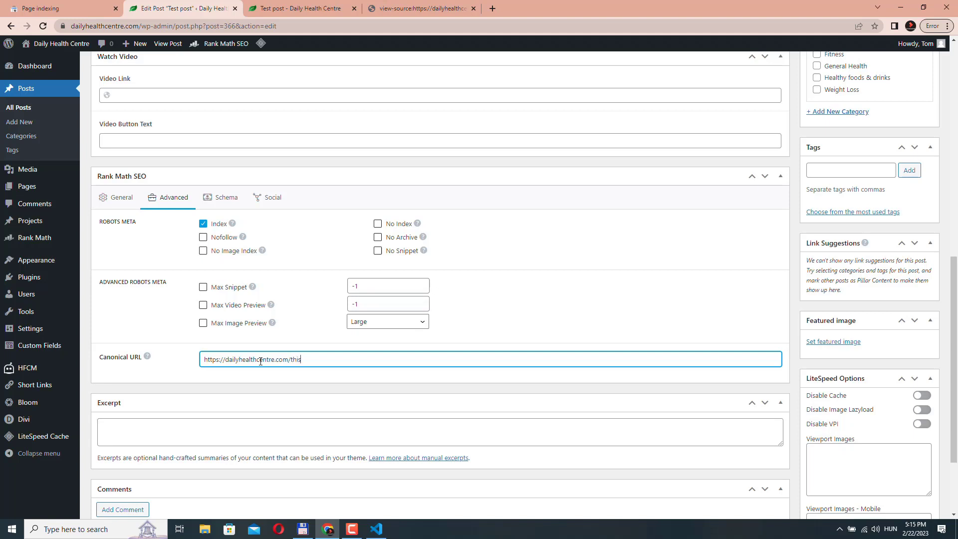
type("-is-the")
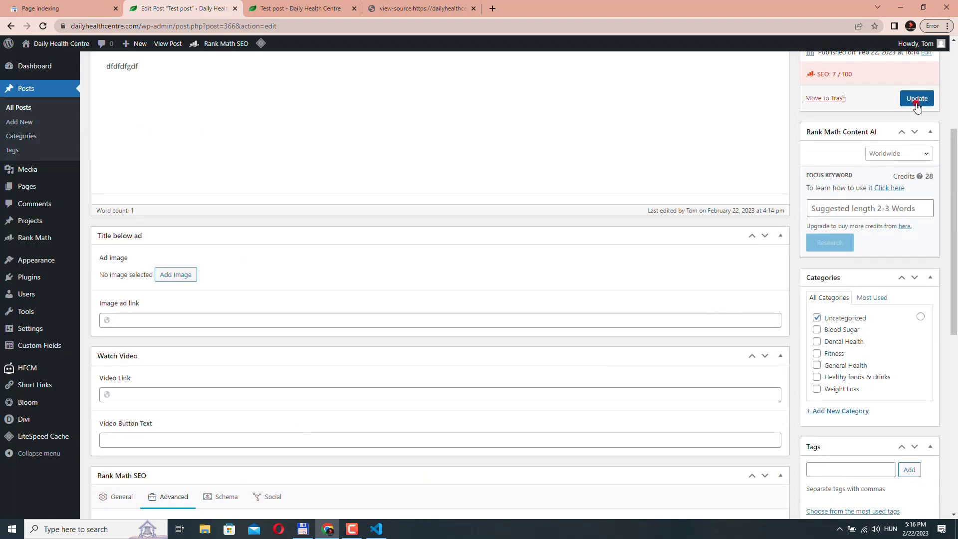
Update the Test post to save the new canonical URL
left_click(917, 99)
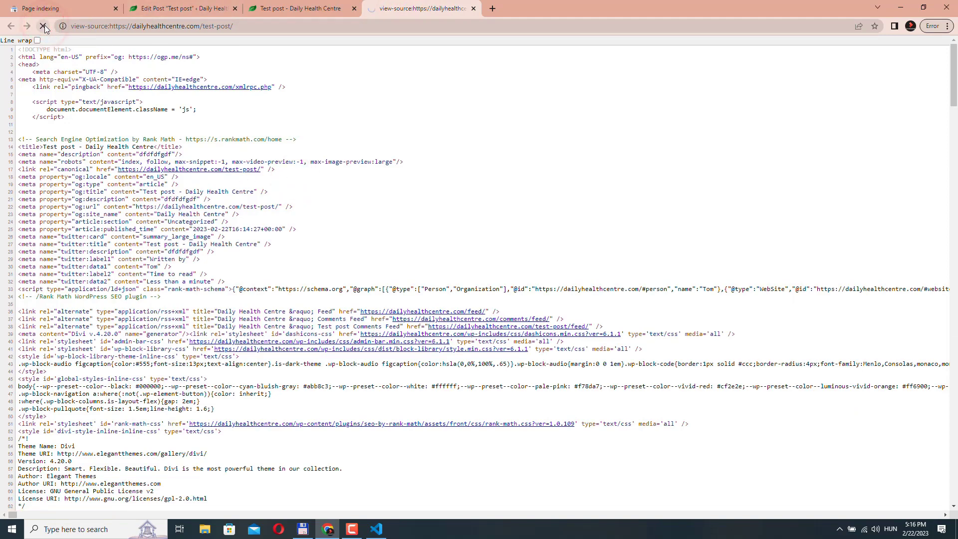
Reload the page source to see the this-is-the-preferred-version canonical, then return to Page indexing
left_click(43, 26)
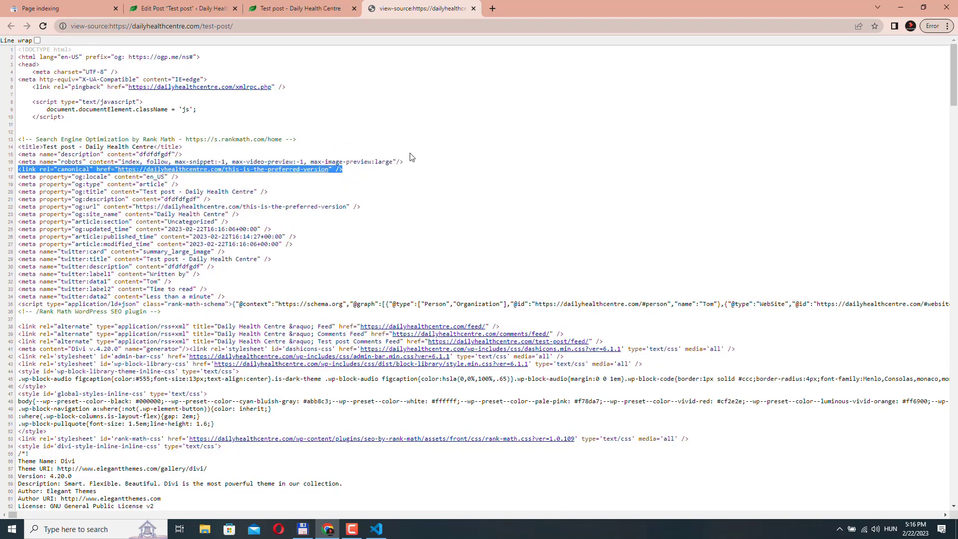
mouse_move(263, 92)
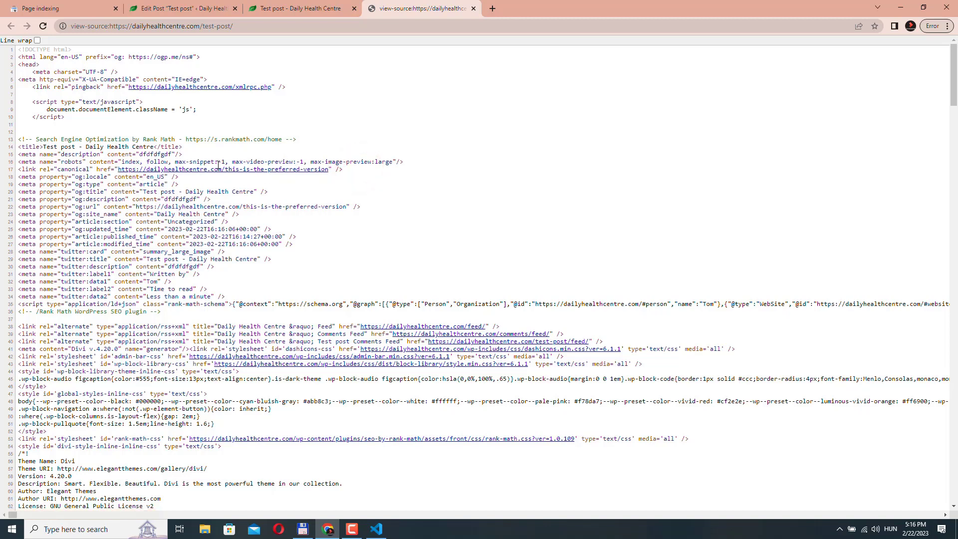
mouse_move(358, 194)
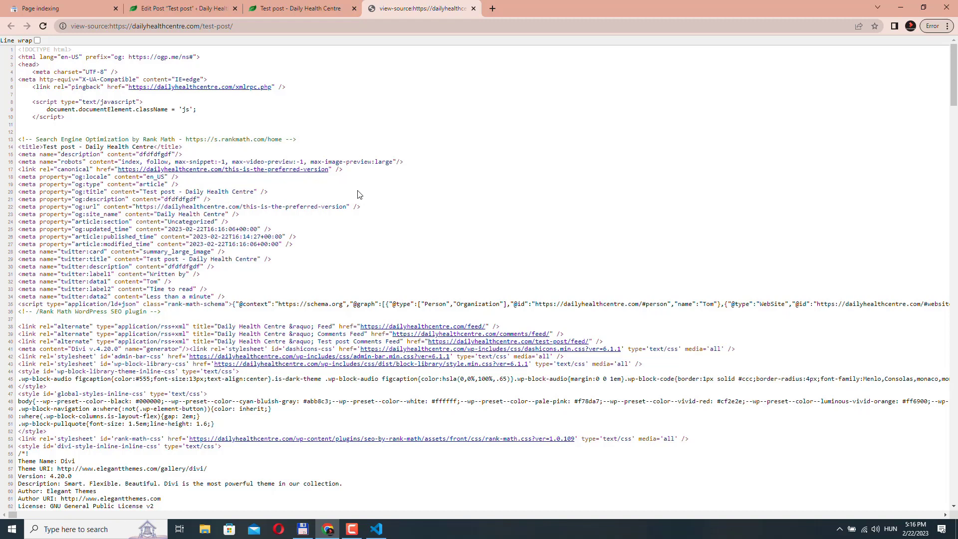
mouse_move(312, 144)
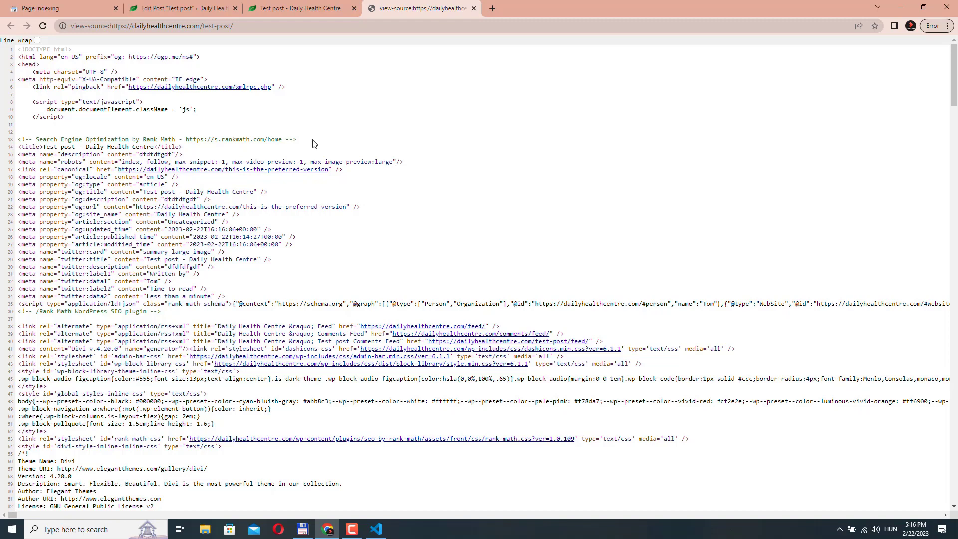
left_click(61, 8)
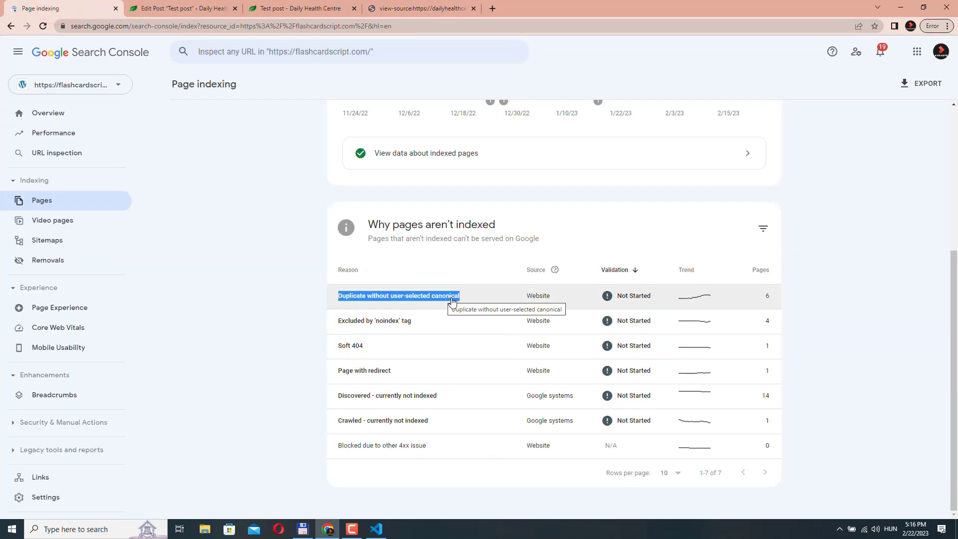
mouse_move(428, 273)
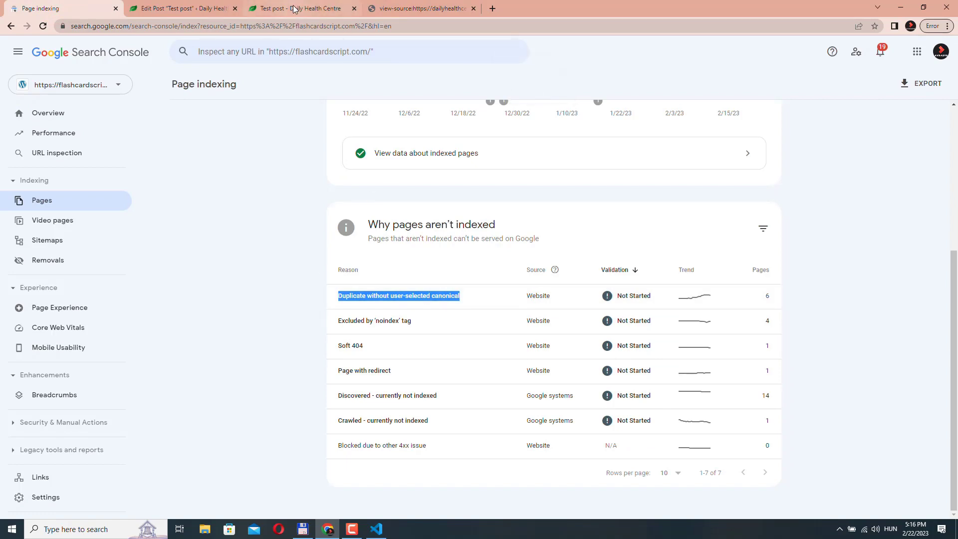
Check the live Test post, then return to its Edit Post screen
left_click(299, 8)
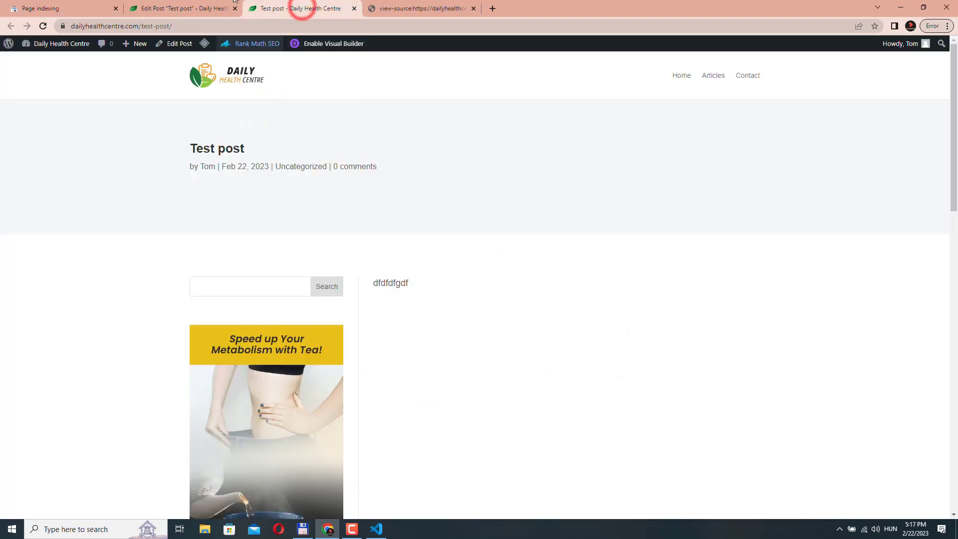
left_click(182, 8)
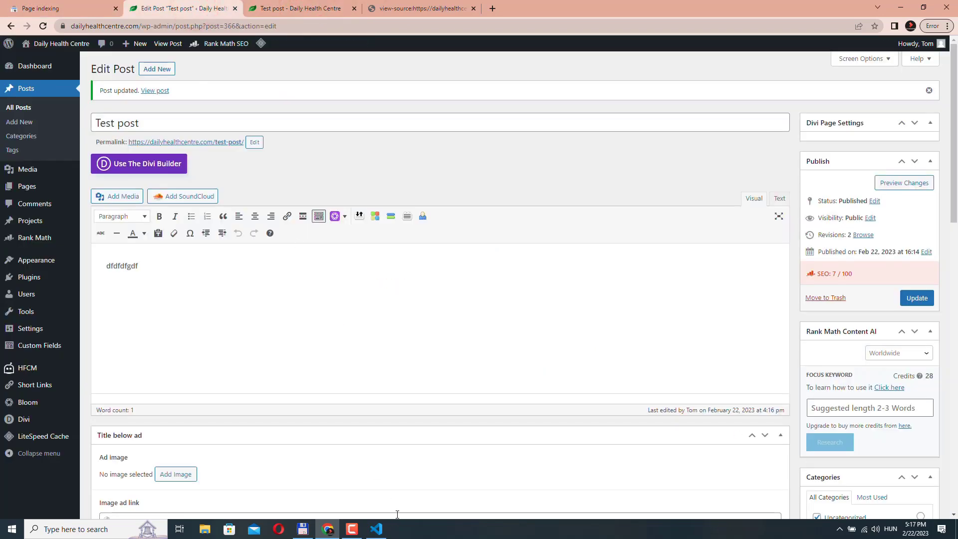
mouse_move(376, 529)
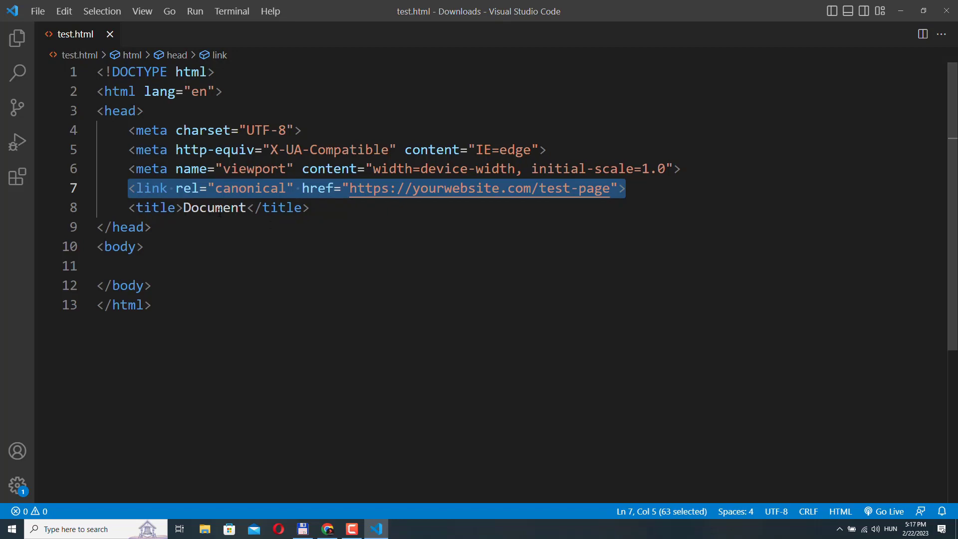
Select 'canonical' in test.html's link tag on line 7 in VS Code
left_click(143, 246)
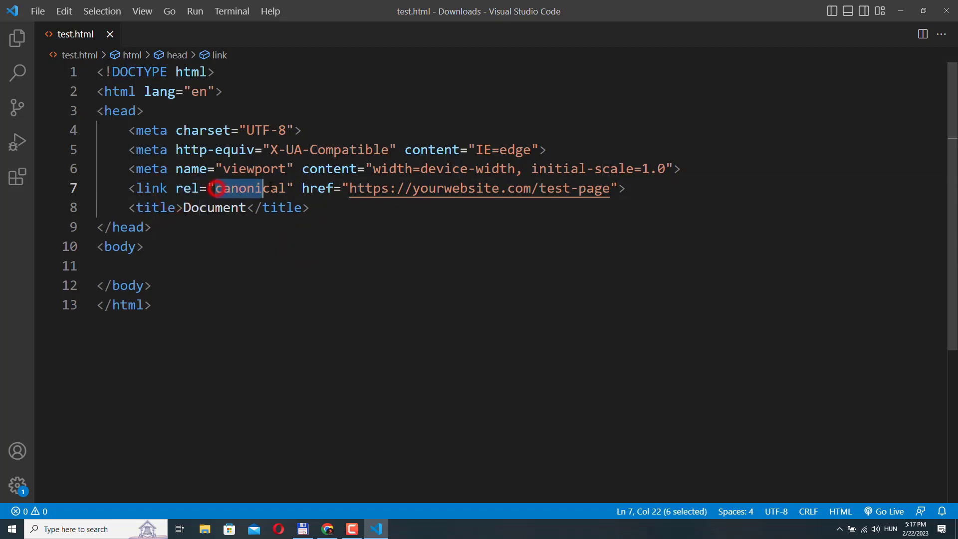
double_click(244, 188)
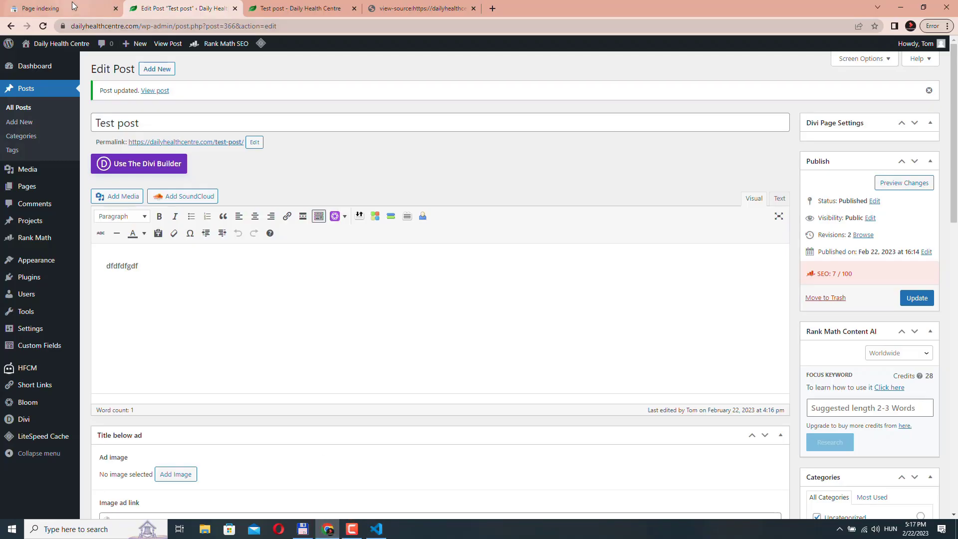
Bring up Search Console's 'Why pages aren't indexed' report with duplicate canonical reasons
left_click(42, 8)
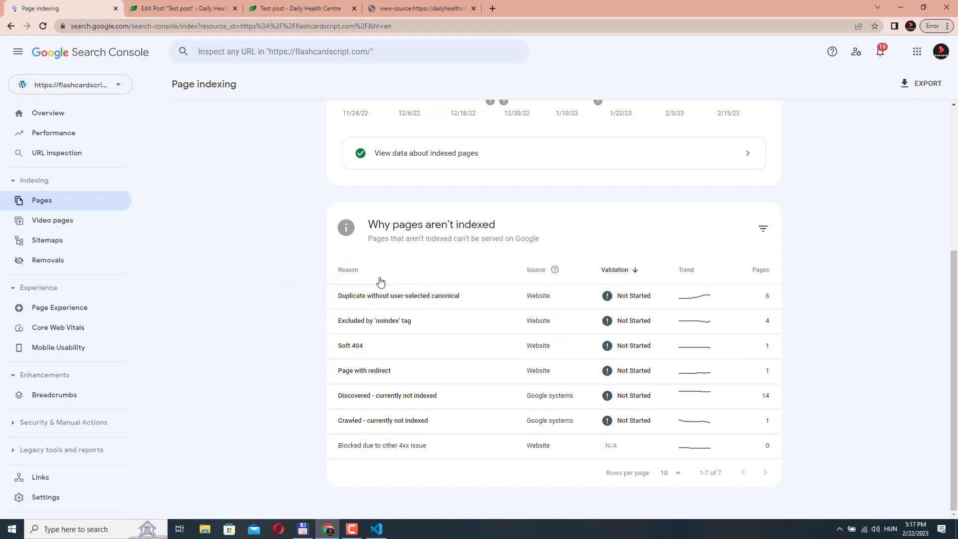
mouse_move(318, 297)
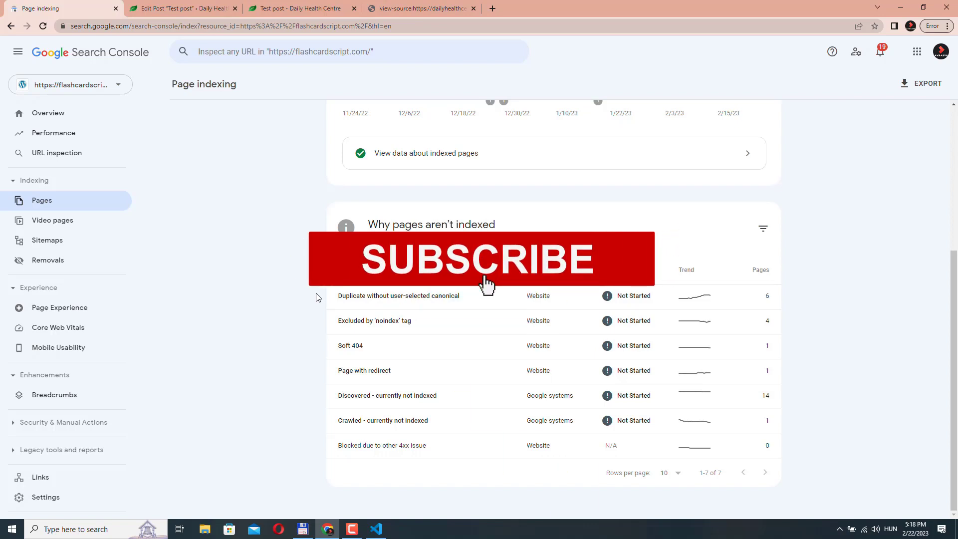
left_click(480, 258)
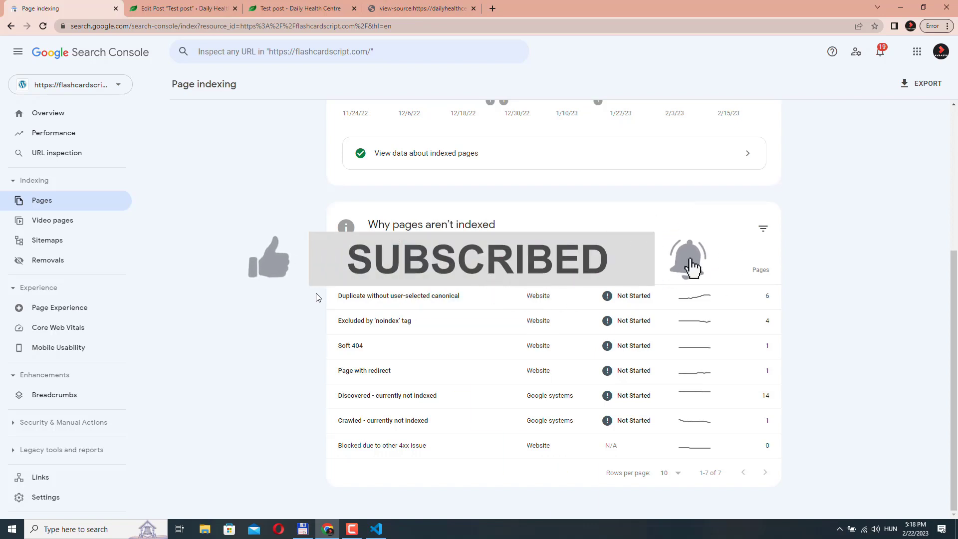